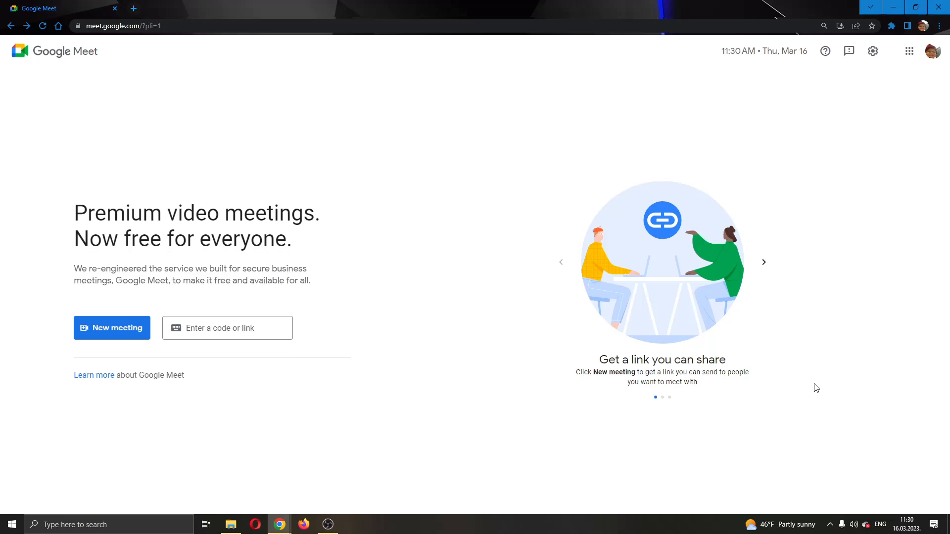
pyautogui.moveTo(823, 368)
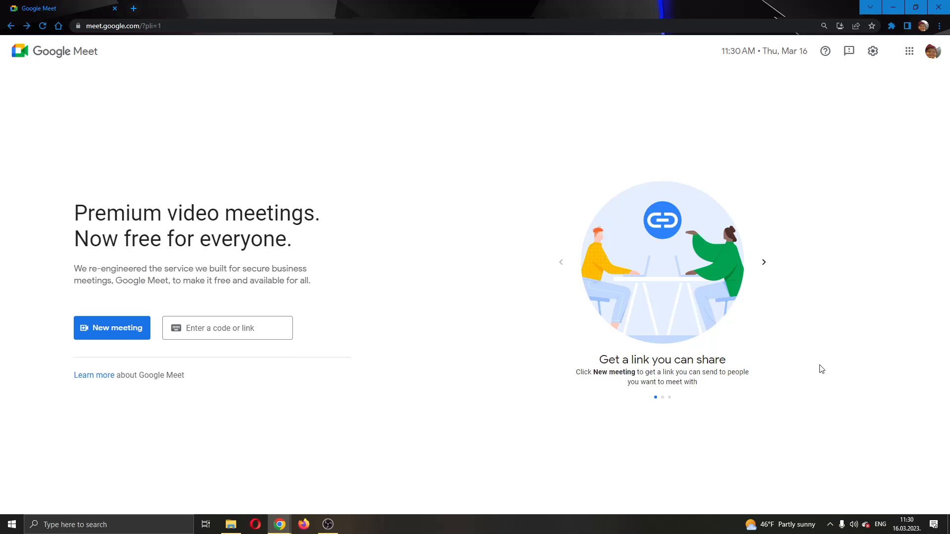
pyautogui.moveTo(825, 394)
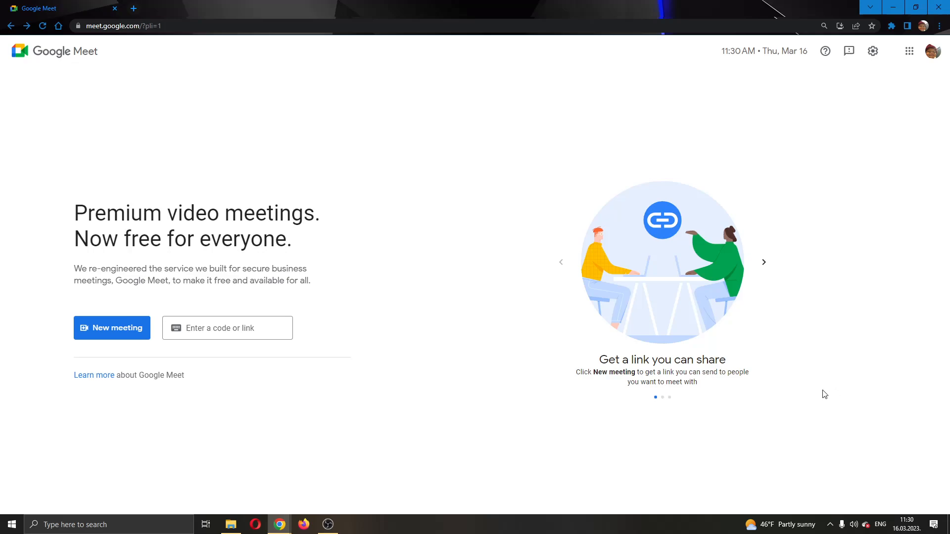
pyautogui.moveTo(460, 348)
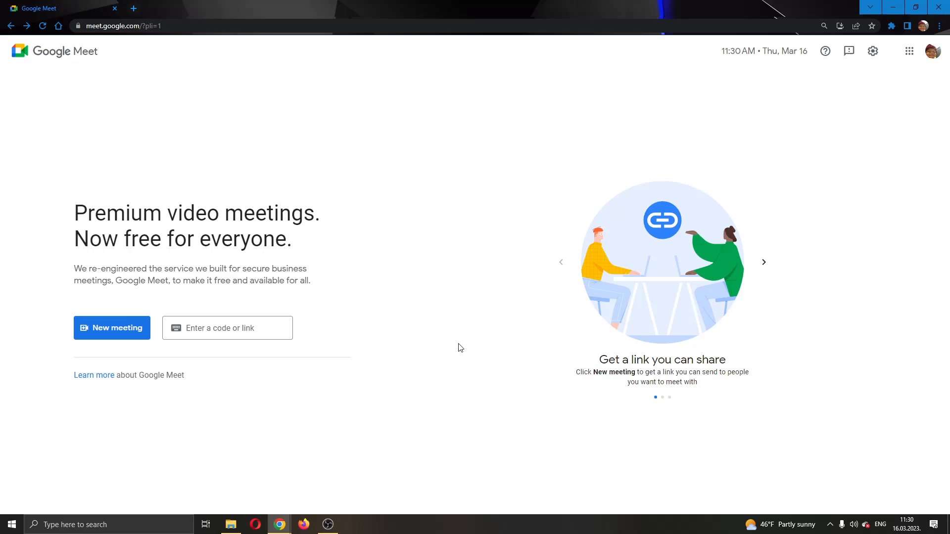
pyautogui.moveTo(495, 307)
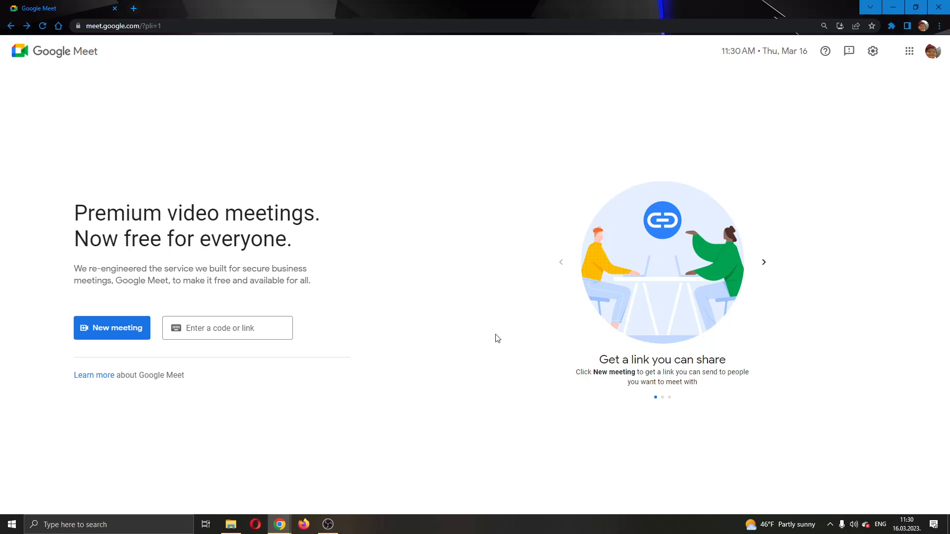
pyautogui.moveTo(469, 327)
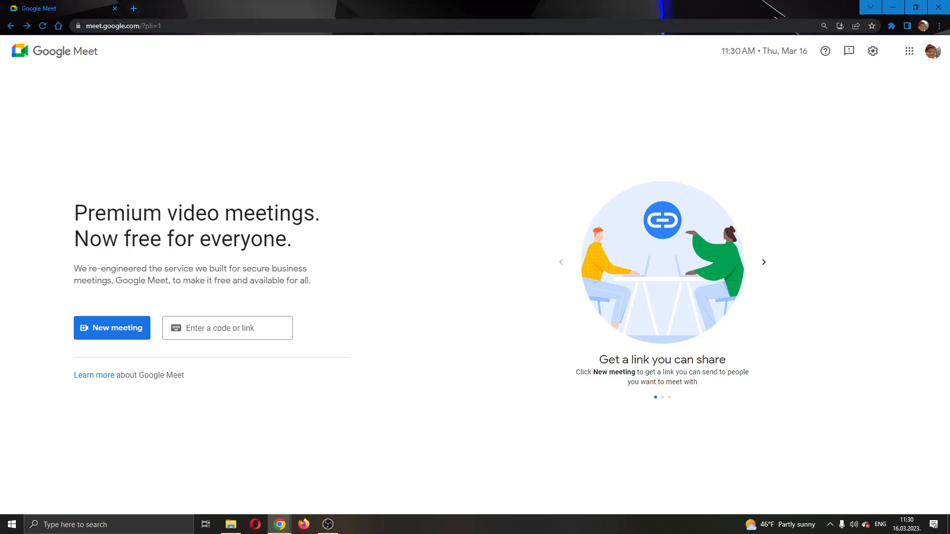
pyautogui.moveTo(455, 160)
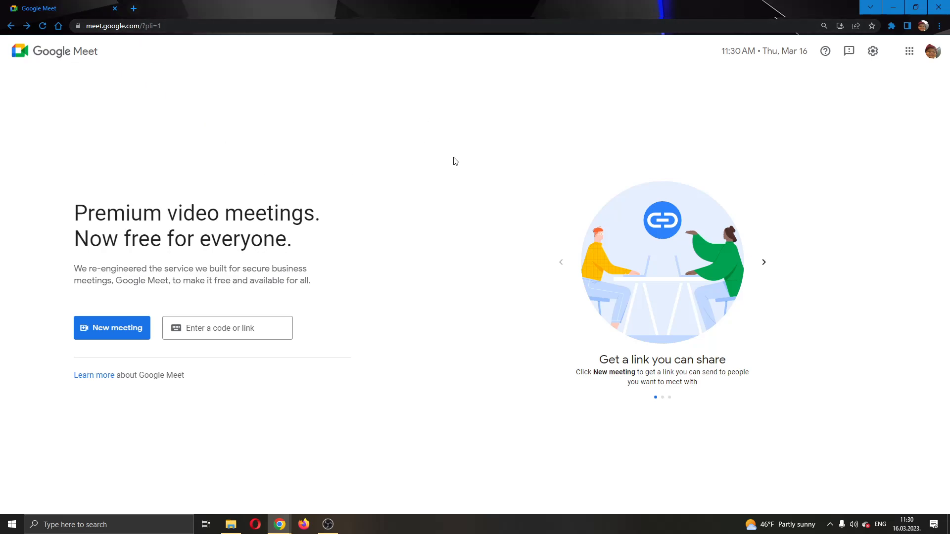
pyautogui.moveTo(505, 150)
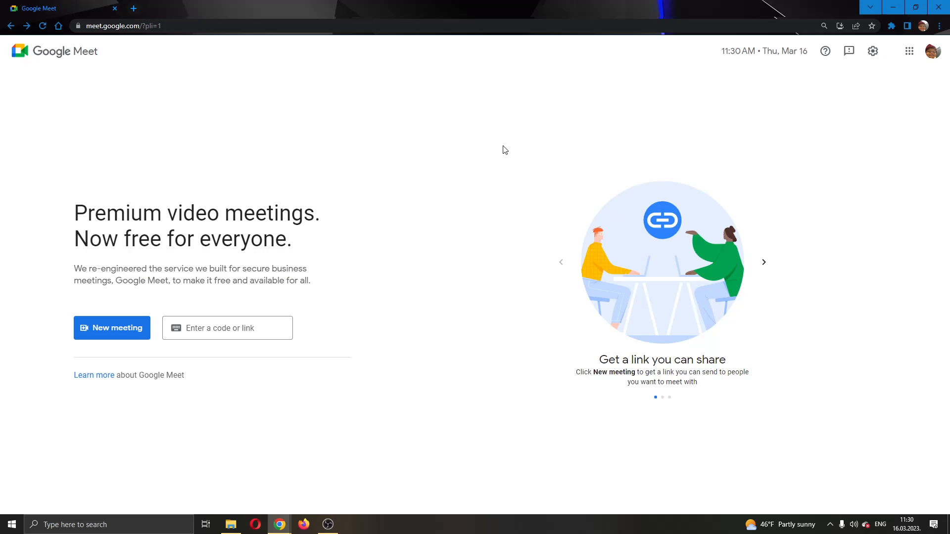
pyautogui.moveTo(109, 281)
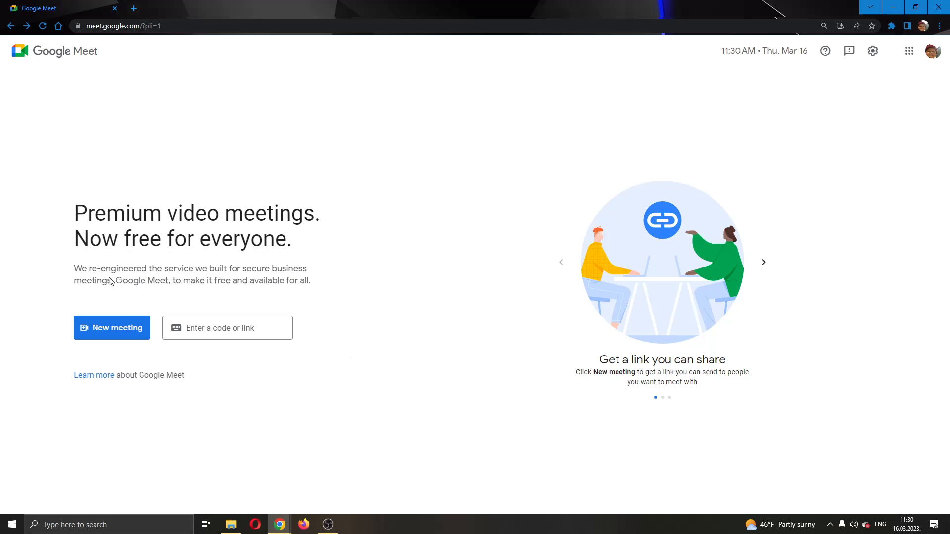
pyautogui.moveTo(202, 297)
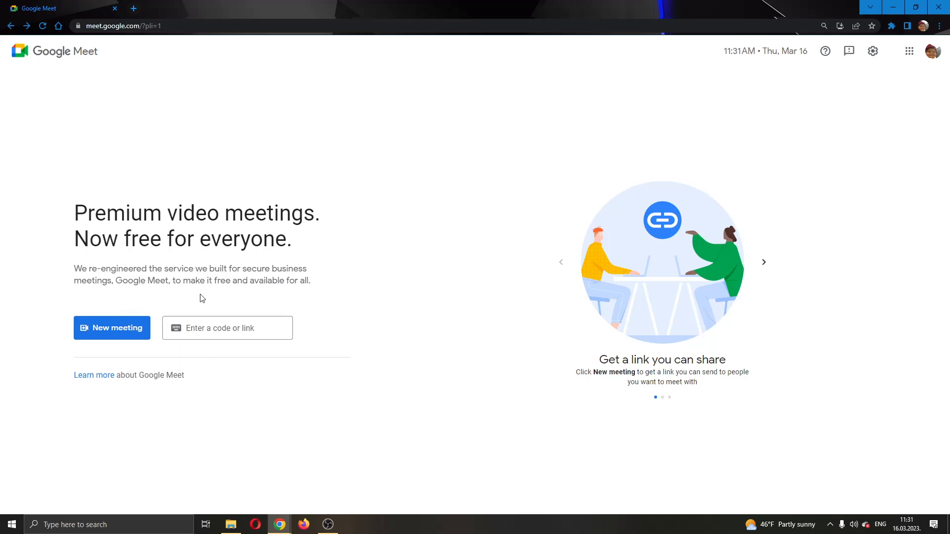
pyautogui.moveTo(206, 355)
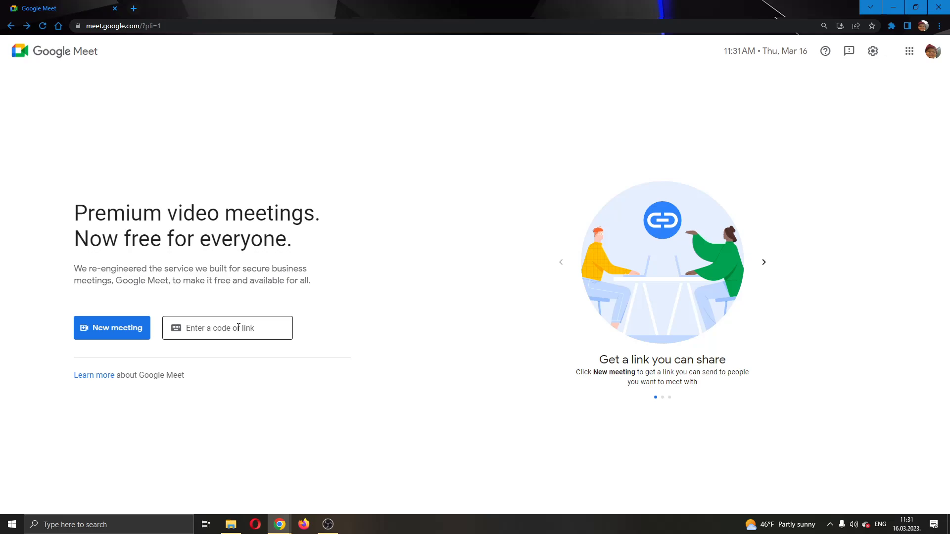
pyautogui.moveTo(223, 331)
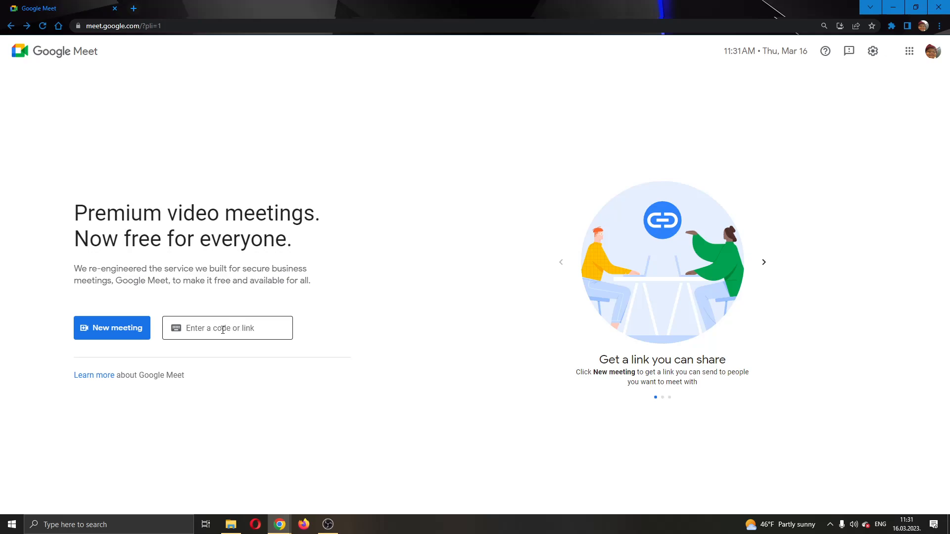
# Start an instant meeting from the New meeting menu, joining alone as host
pyautogui.click(225, 329)
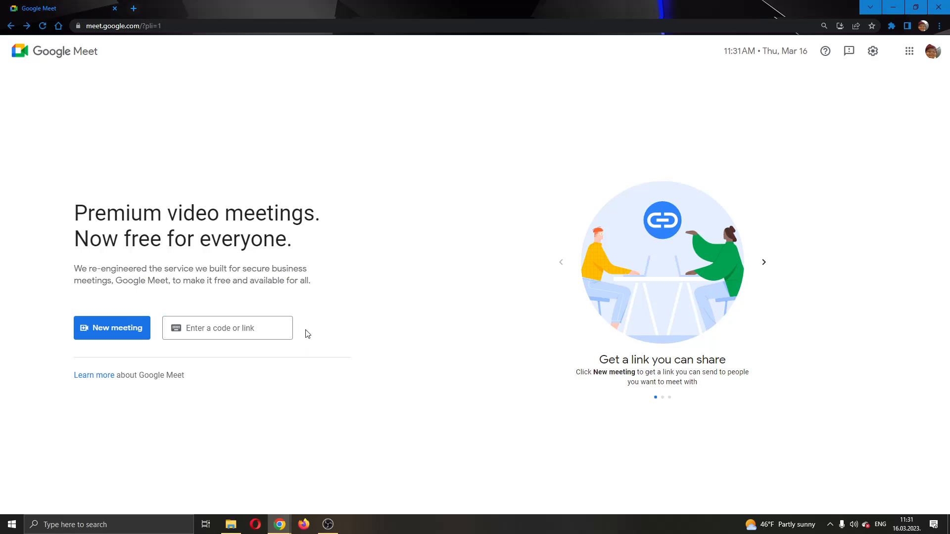
pyautogui.moveTo(373, 313)
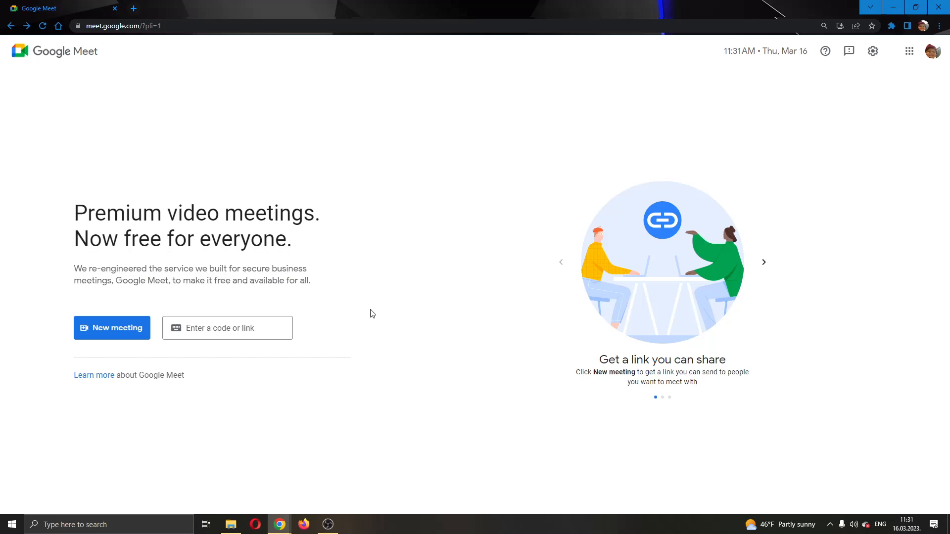
pyautogui.moveTo(291, 371)
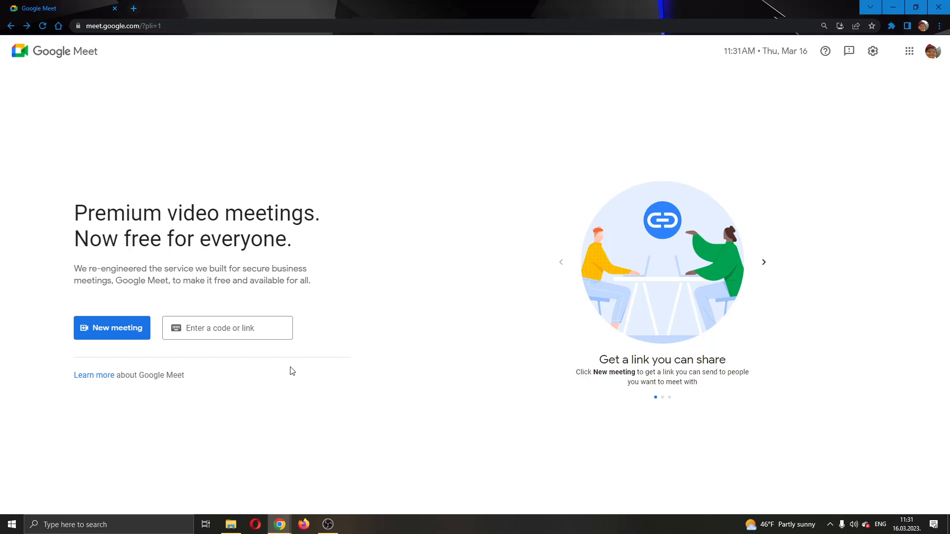
pyautogui.moveTo(102, 353)
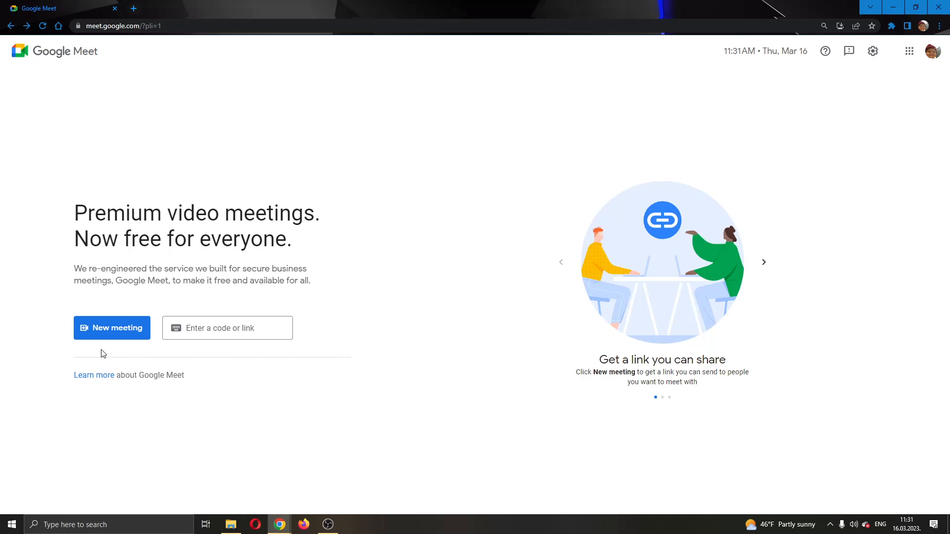
pyautogui.moveTo(95, 333)
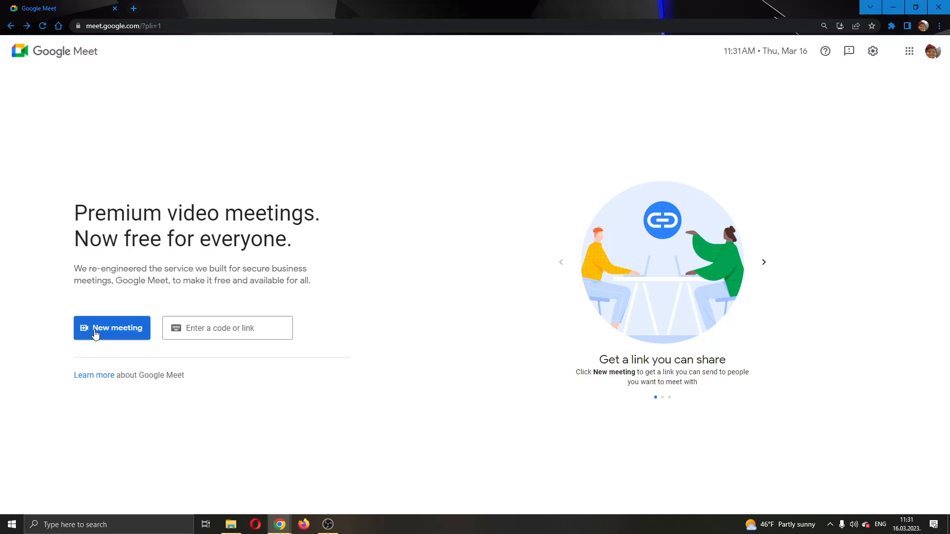
pyautogui.moveTo(101, 339)
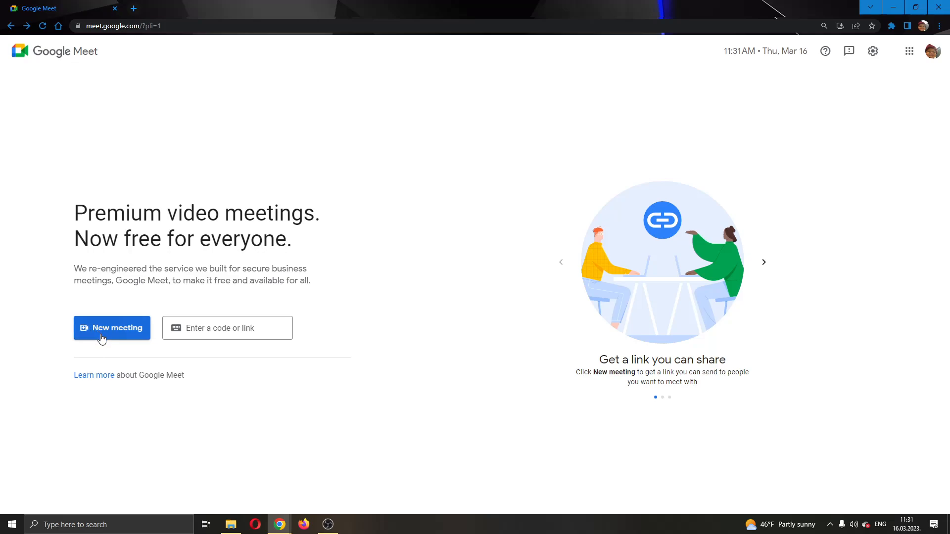
pyautogui.click(112, 327)
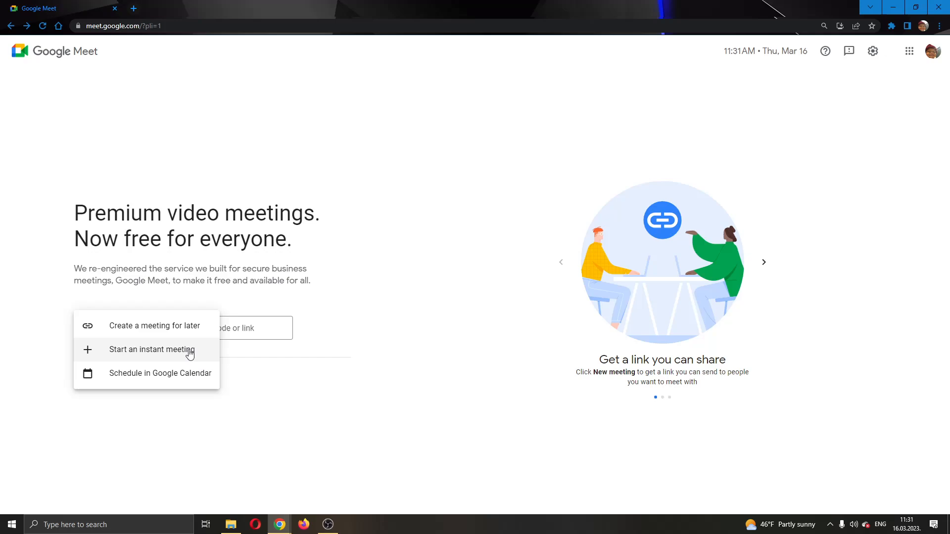
pyautogui.moveTo(142, 333)
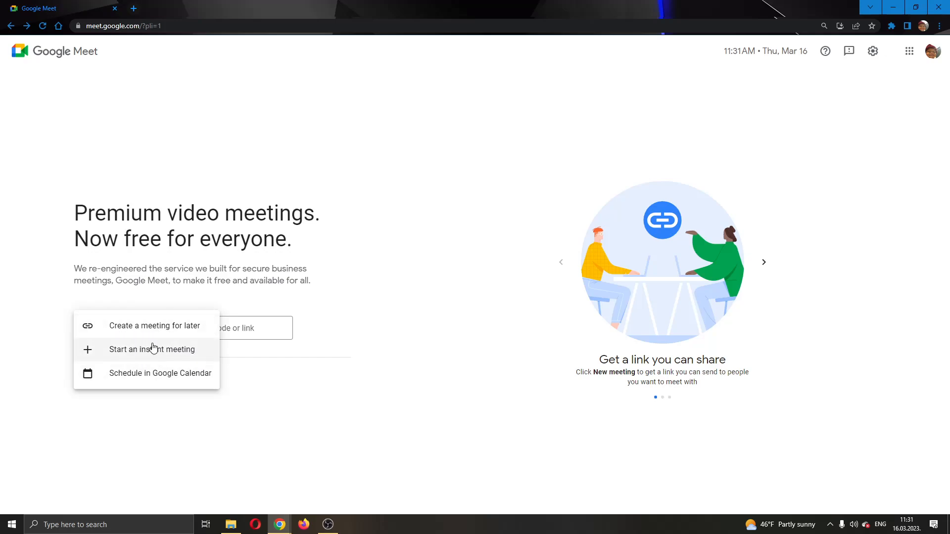
pyautogui.click(152, 350)
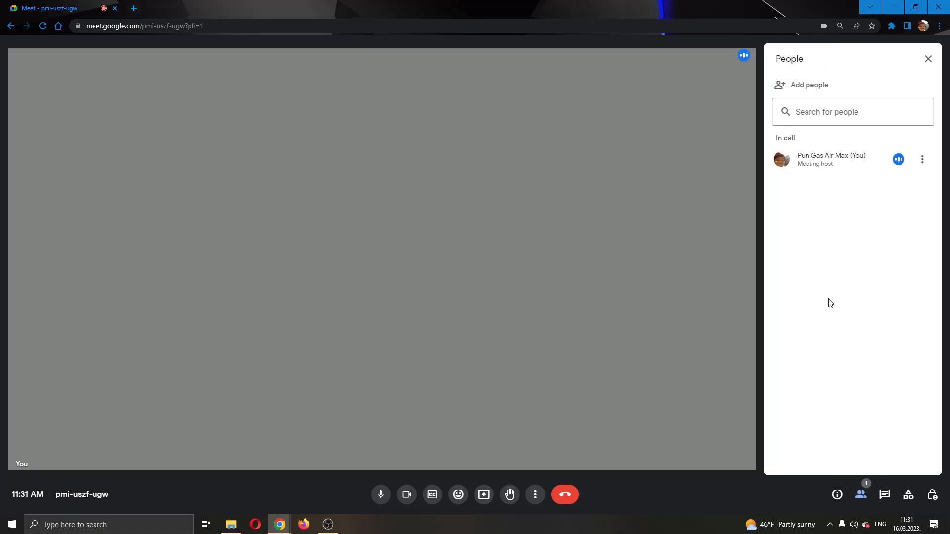
pyautogui.moveTo(859, 173)
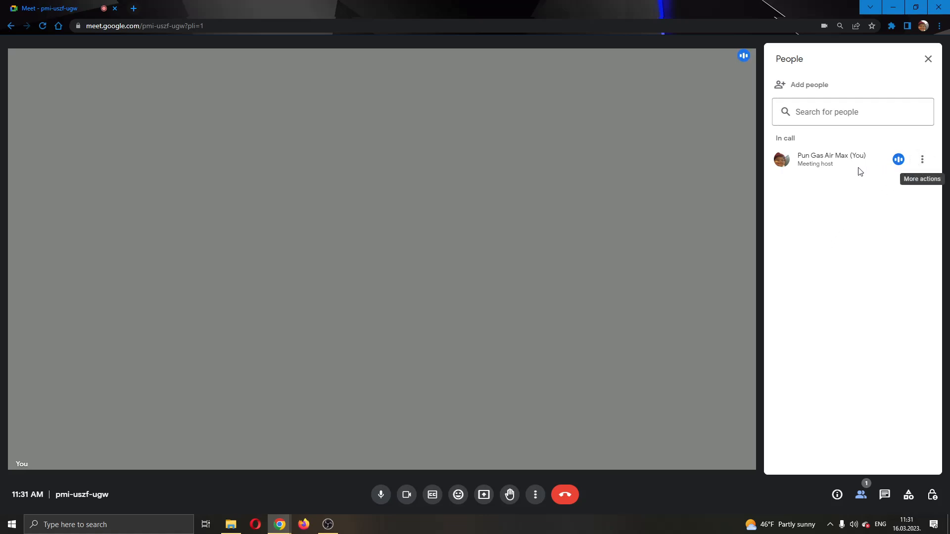
pyautogui.moveTo(869, 219)
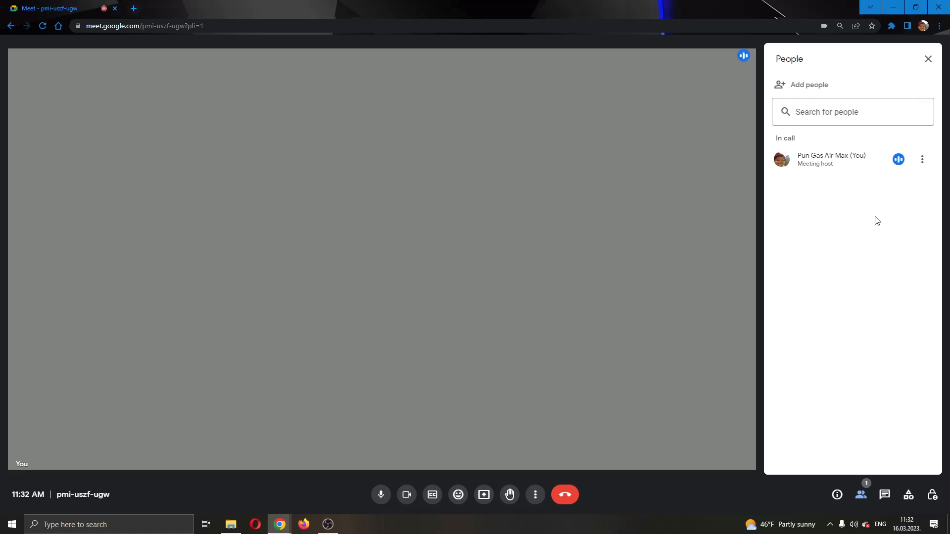
pyautogui.click(922, 160)
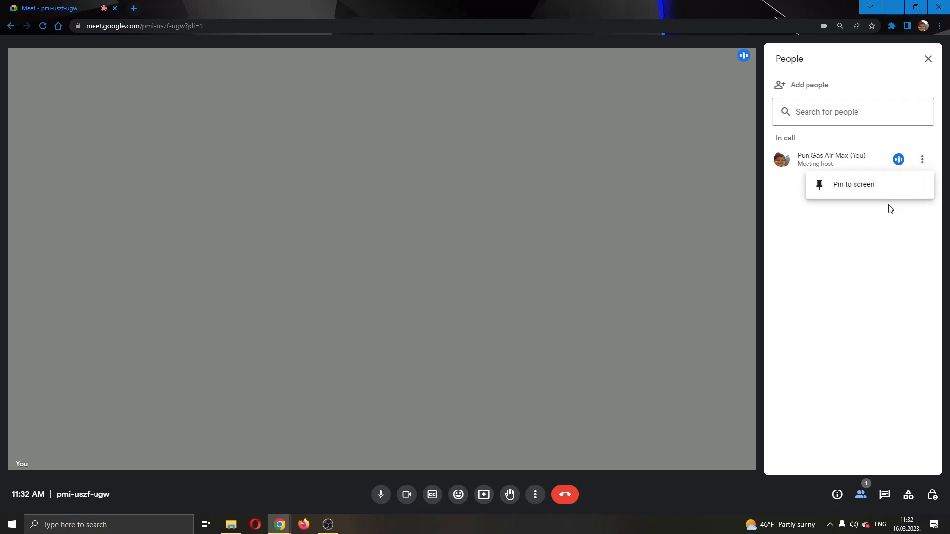
pyautogui.click(866, 233)
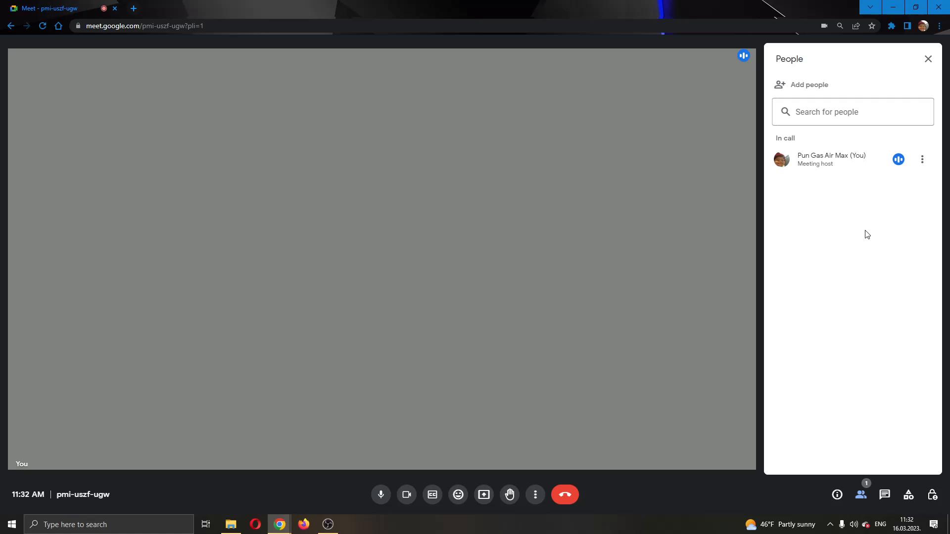
pyautogui.moveTo(917, 207)
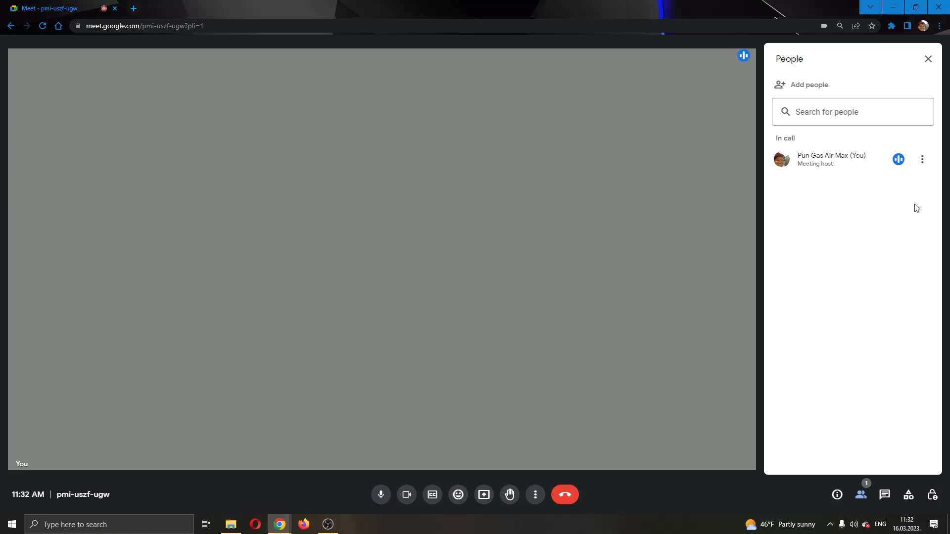
pyautogui.moveTo(922, 159)
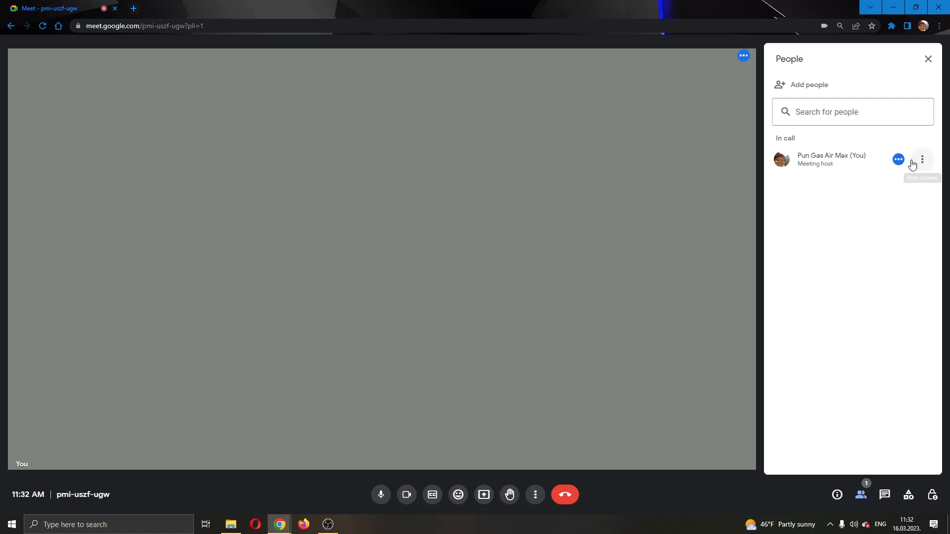
# Leave the call and return to the Meet home page
pyautogui.click(565, 495)
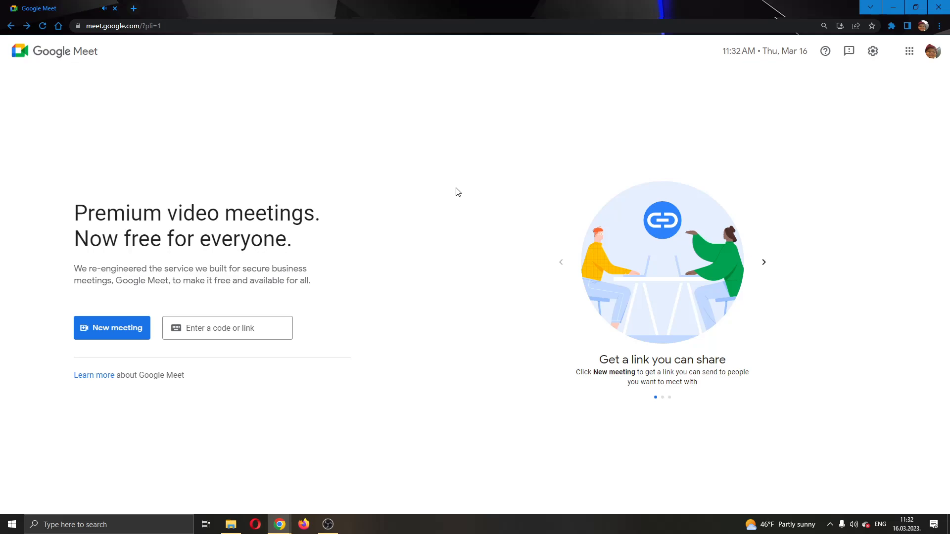